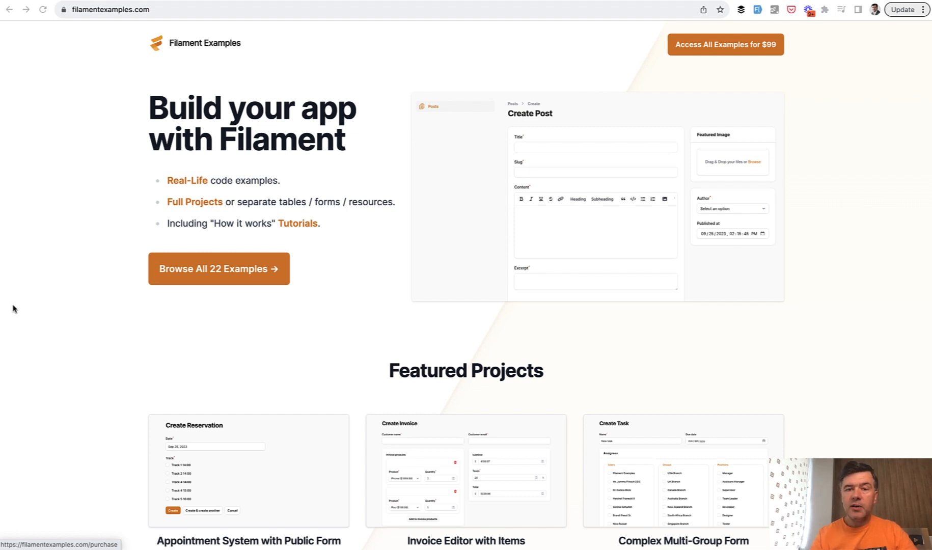
mouse_move(61, 293)
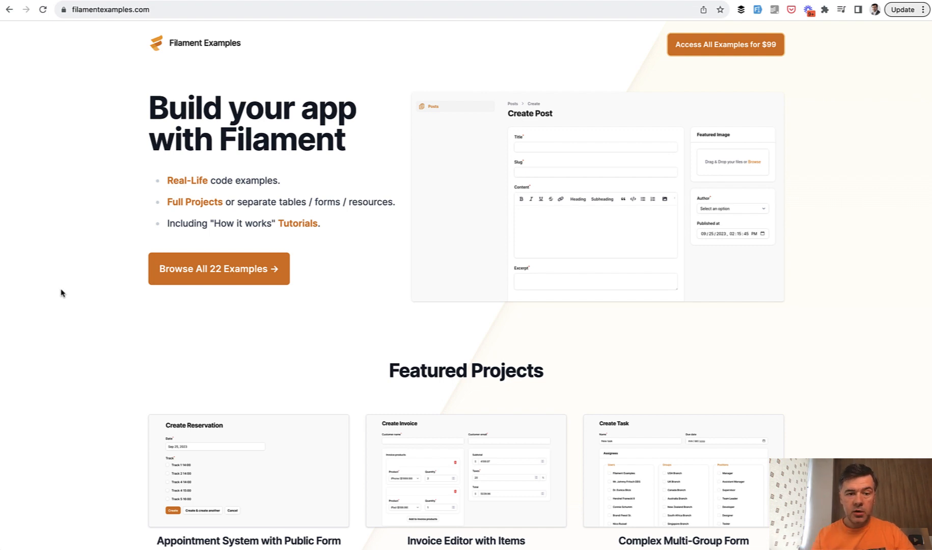
mouse_move(87, 272)
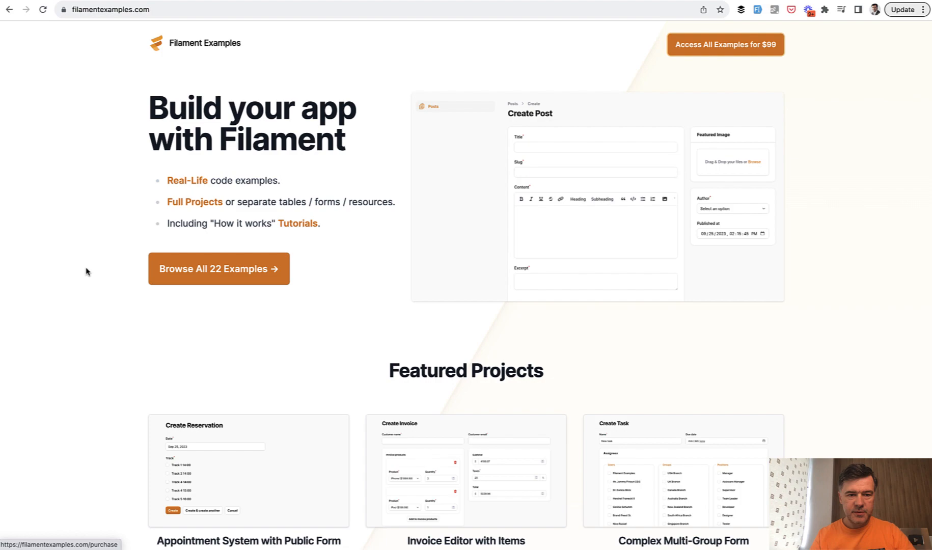
mouse_move(233, 272)
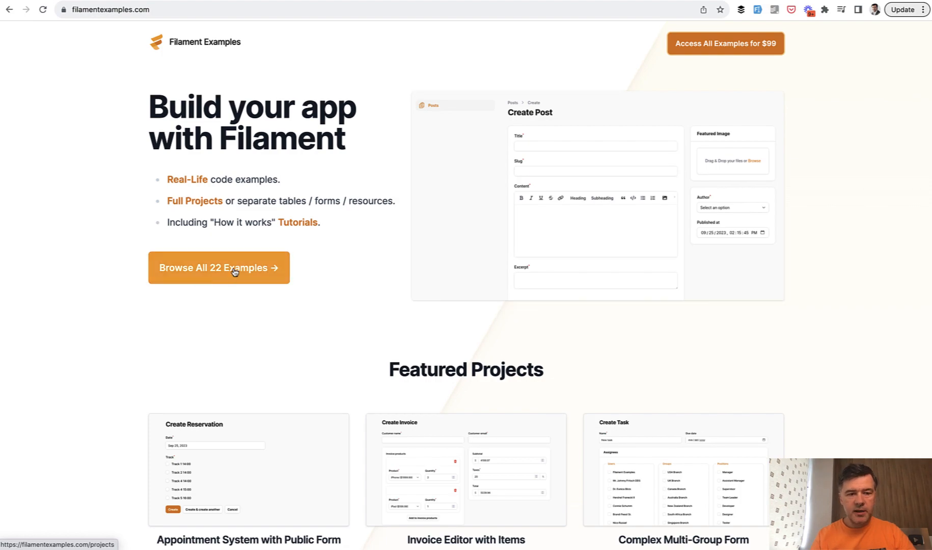
- Browse all 22 examples, read the Upcoming planned projects, and switch back to the All list
click(218, 267)
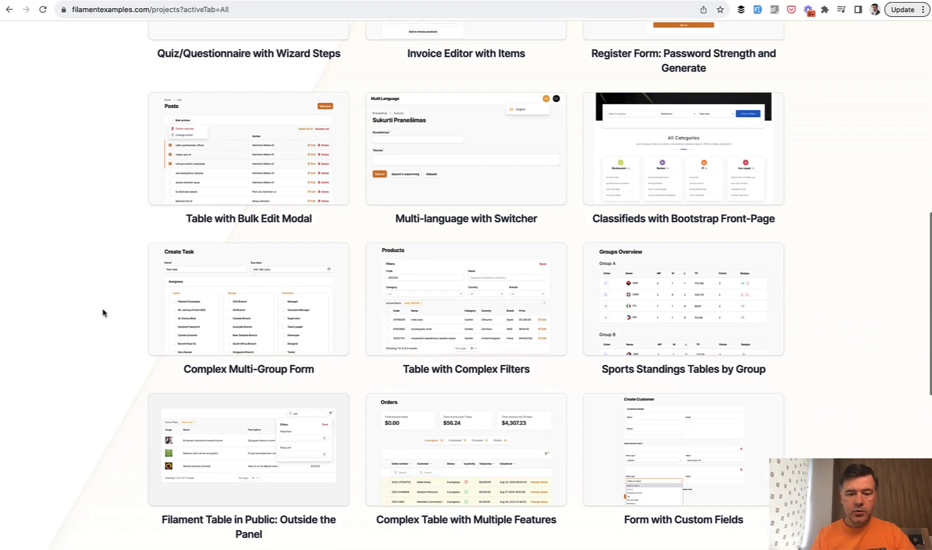
scroll(up, 3)
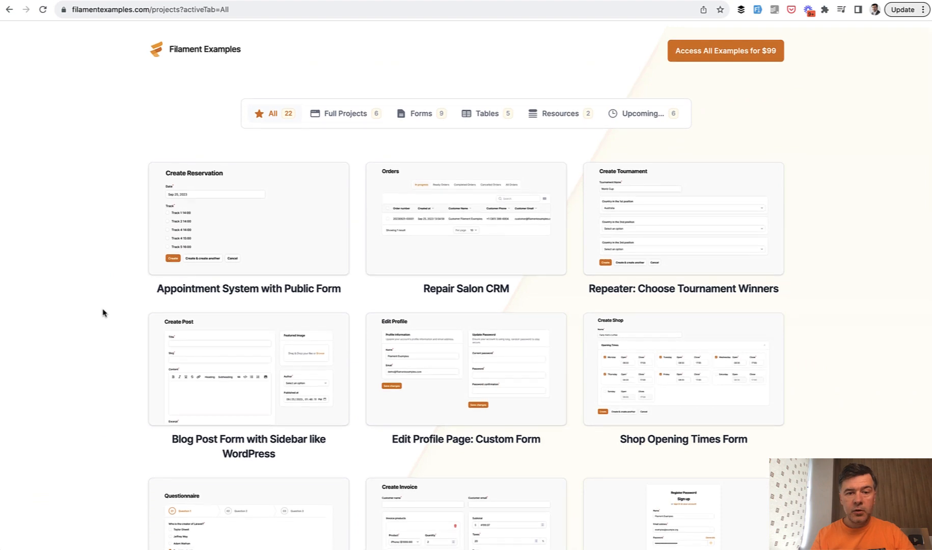
click(641, 113)
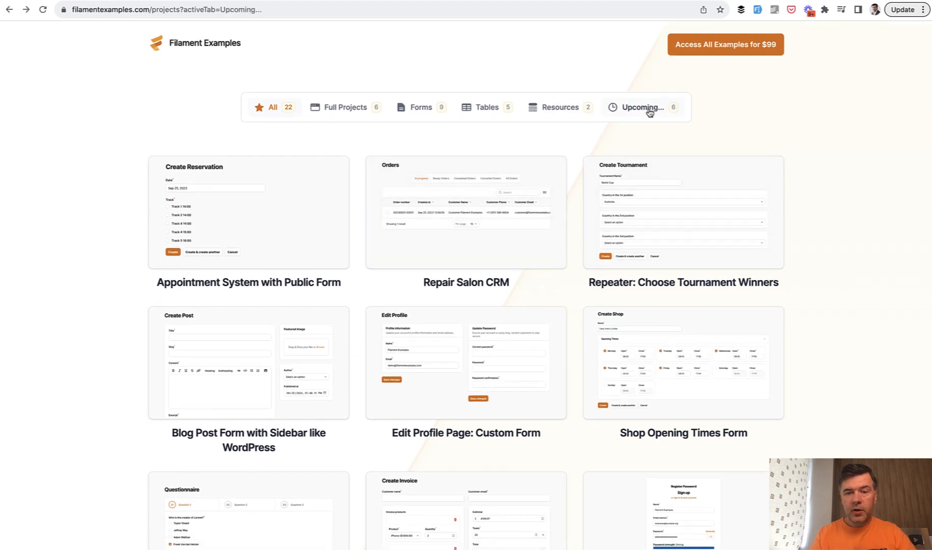
click(642, 107)
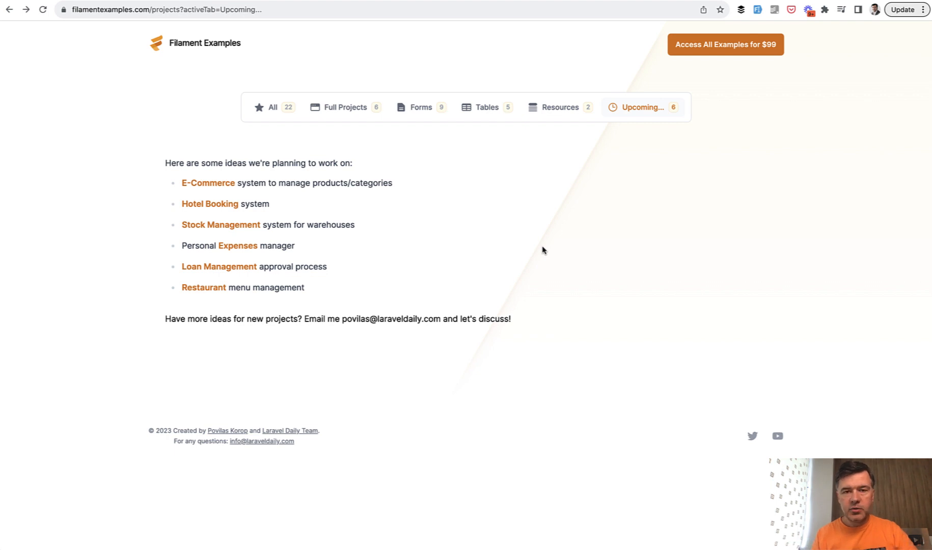
mouse_move(624, 231)
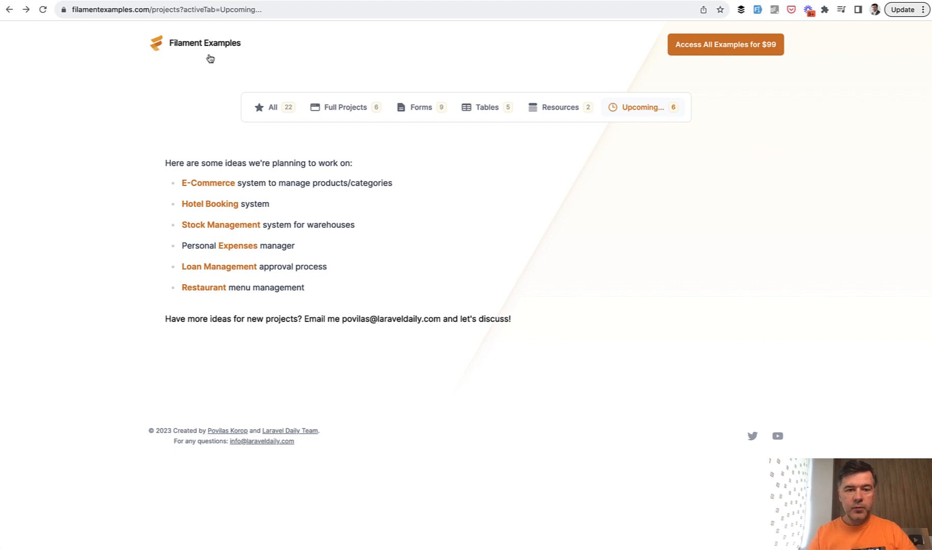
click(272, 107)
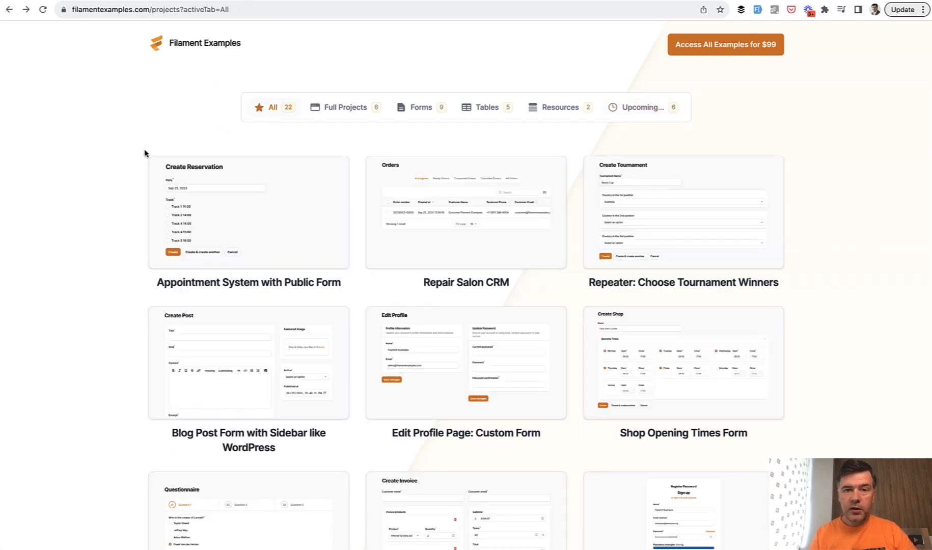
- Filter to Forms, then play and pause the Invoice Editor with Items demo video
click(420, 107)
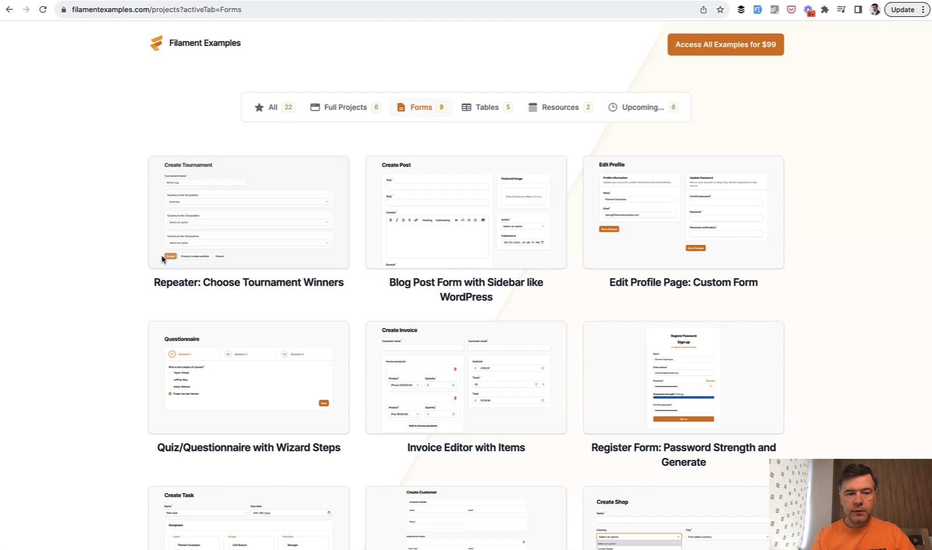
mouse_move(104, 284)
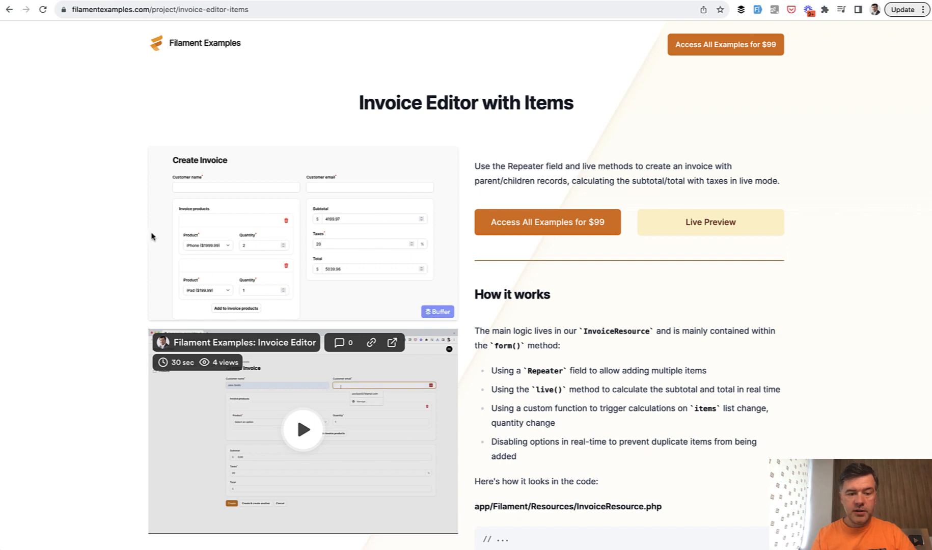
scroll(down, 3)
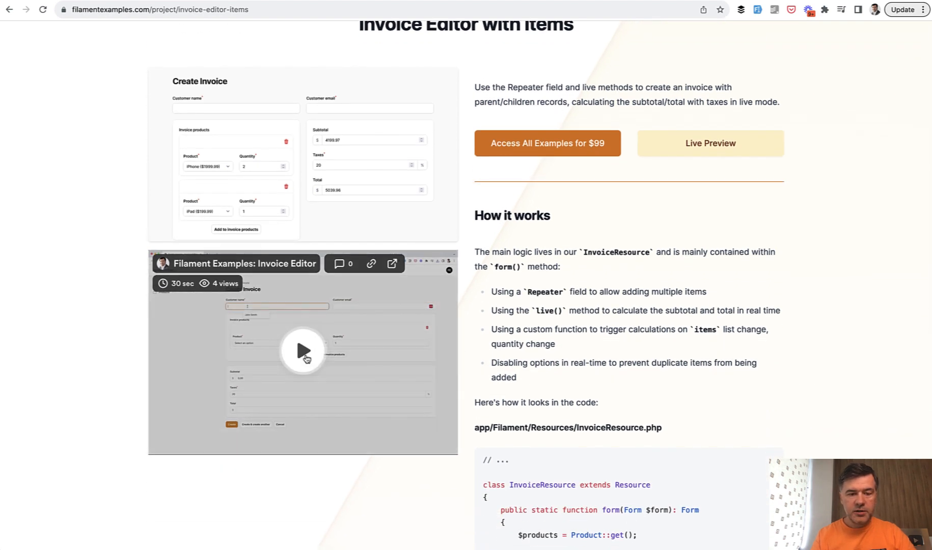
click(304, 351)
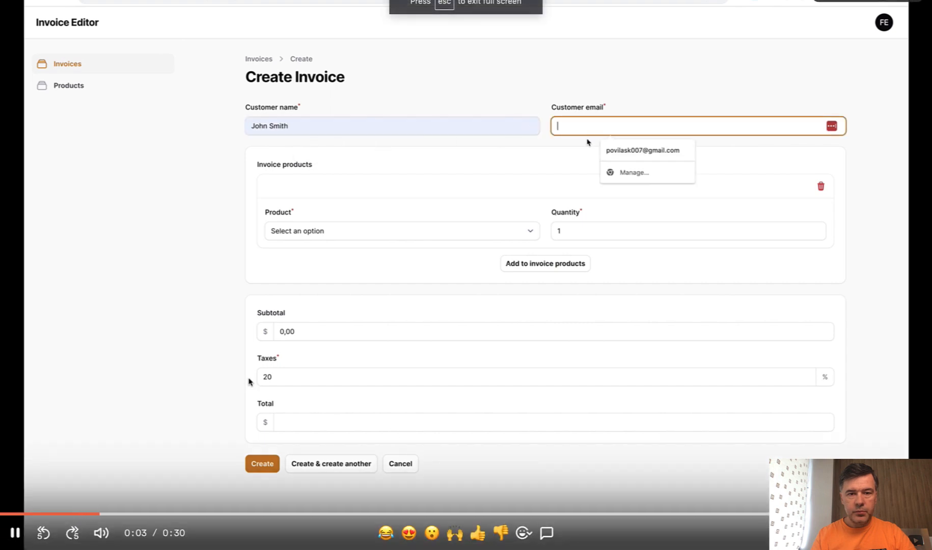
text(john)
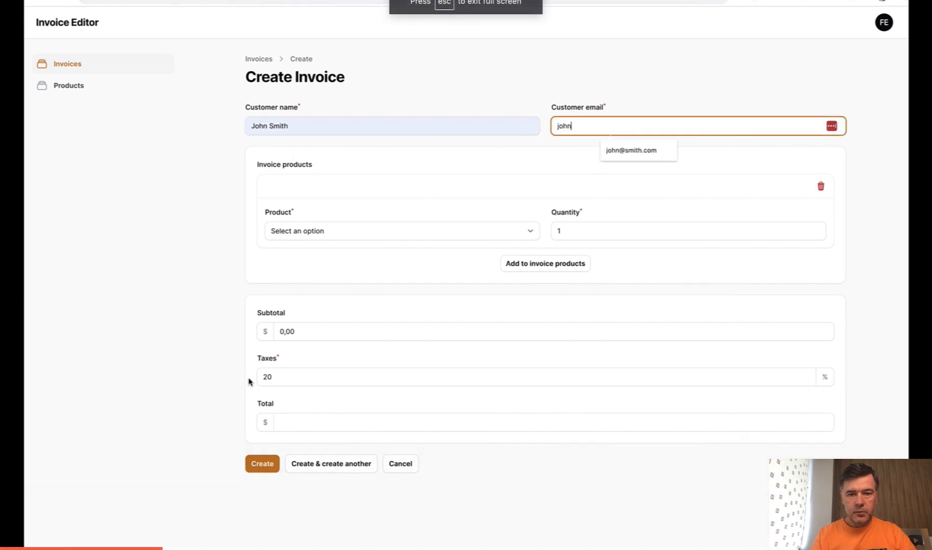
click(400, 231)
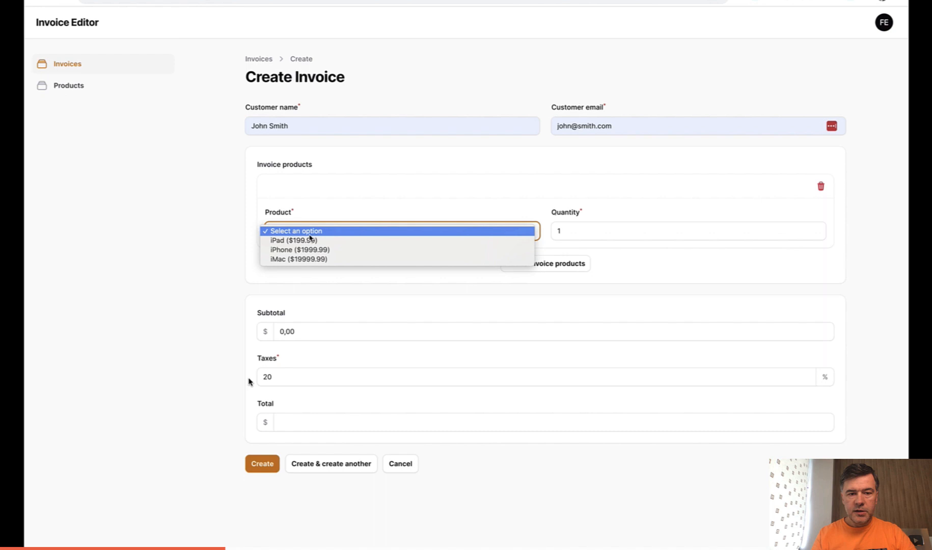
click(294, 240)
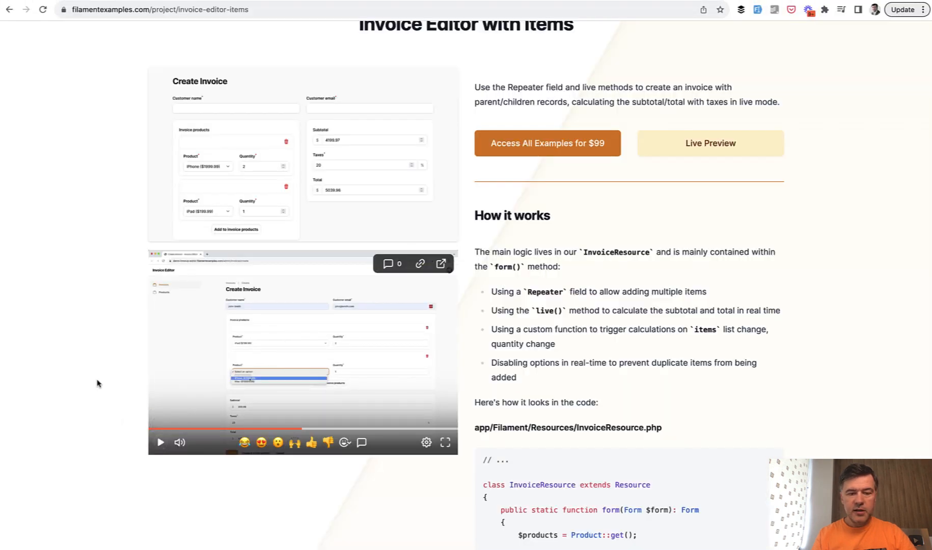
mouse_move(508, 244)
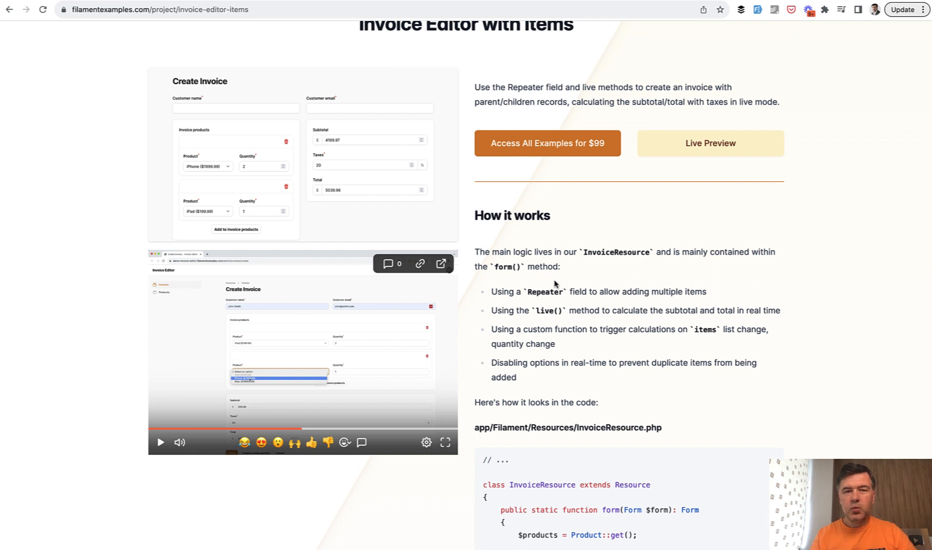
- Scroll the Invoice Editor page down to the 'How it works' InvoiceResource.php code block
scroll(down, 3)
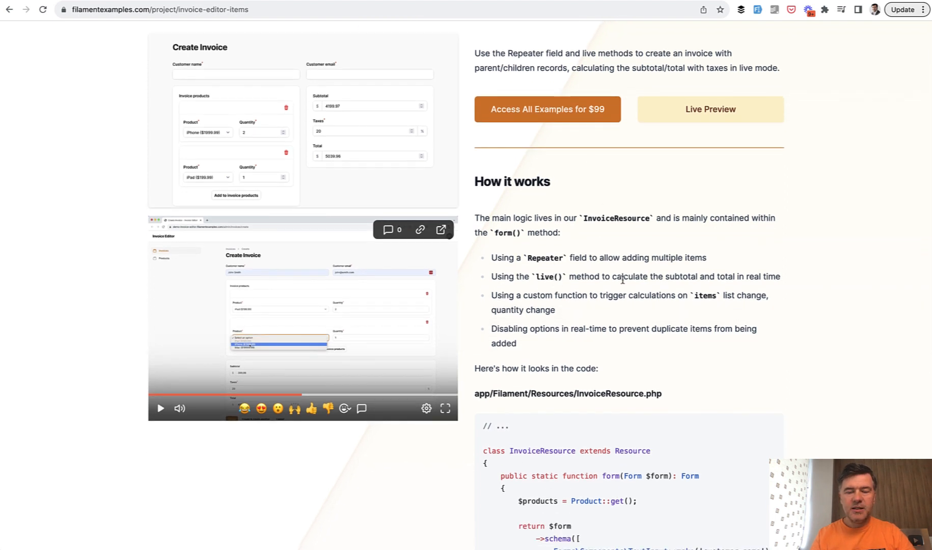
scroll(down, 3)
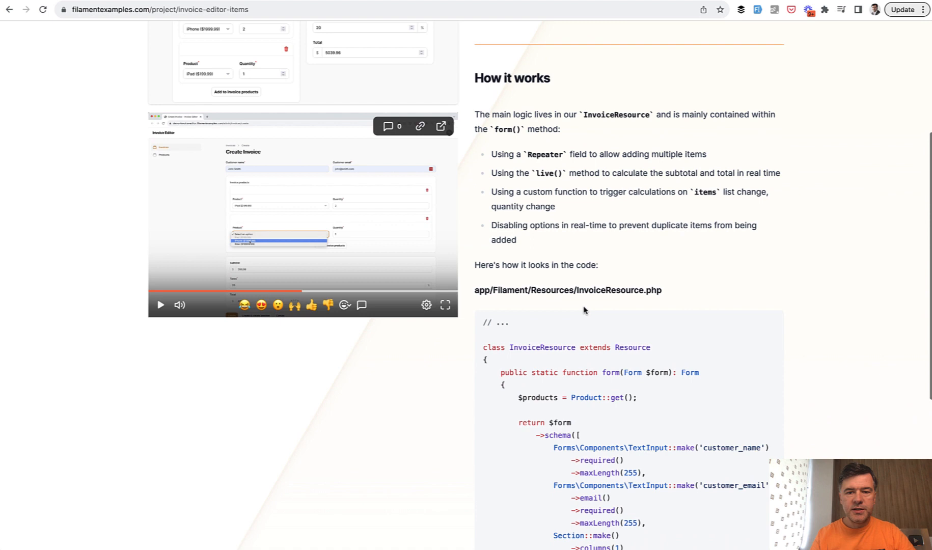
scroll(down, 3)
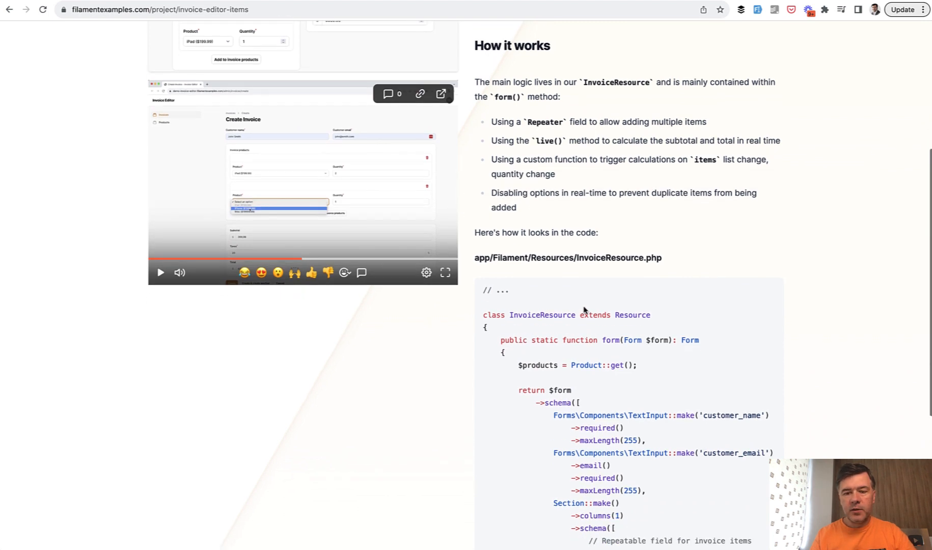
mouse_move(641, 272)
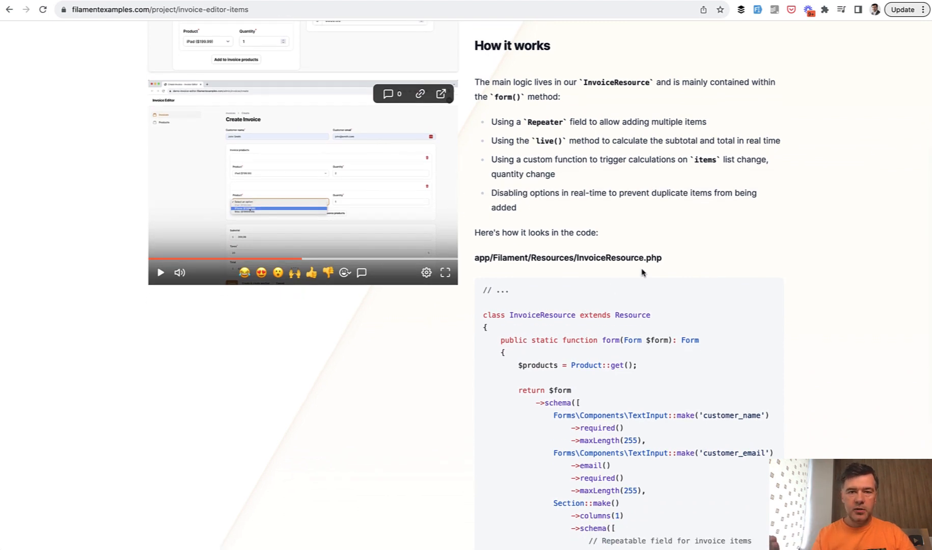
scroll(down, 3)
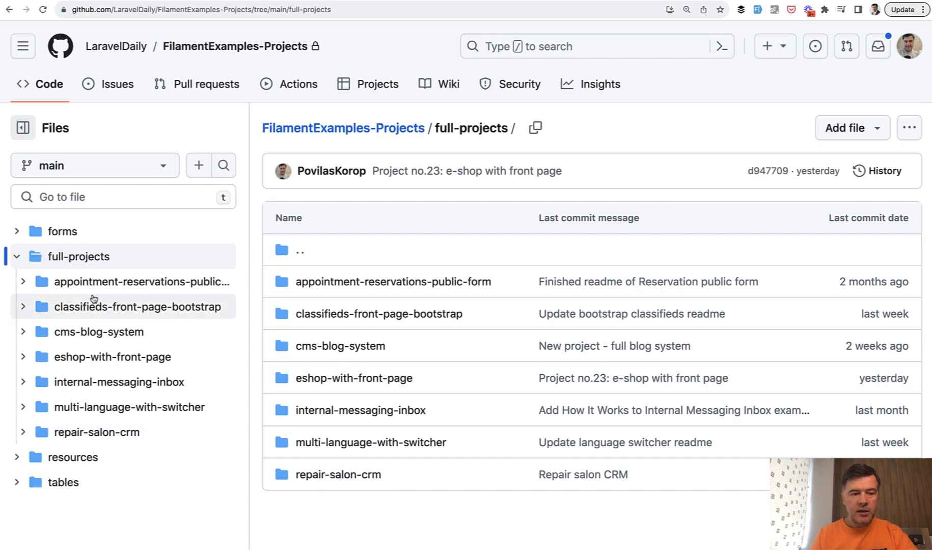
mouse_move(138, 357)
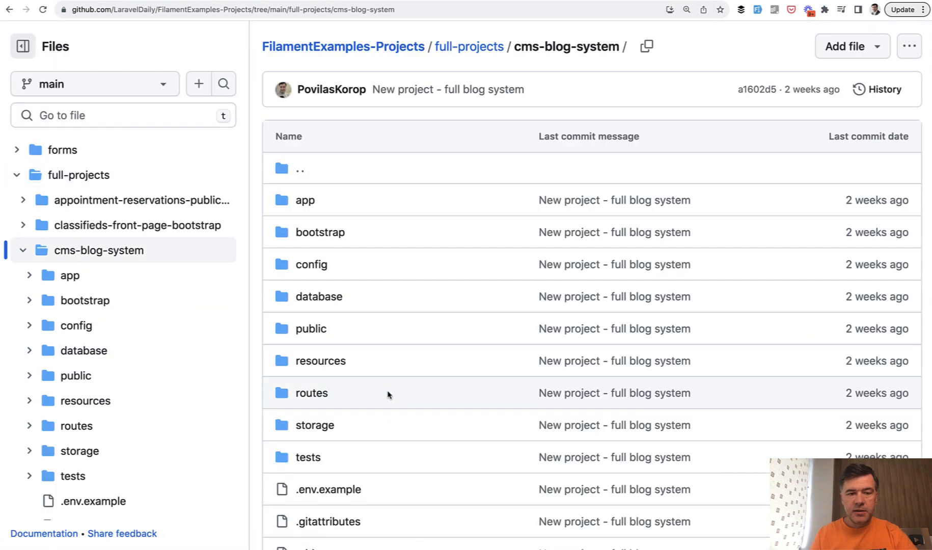
- Read cms-blog-system's database/seeders/DatabaseSeeder.php, then view its app/Filament/Resources folder
scroll(down, 3)
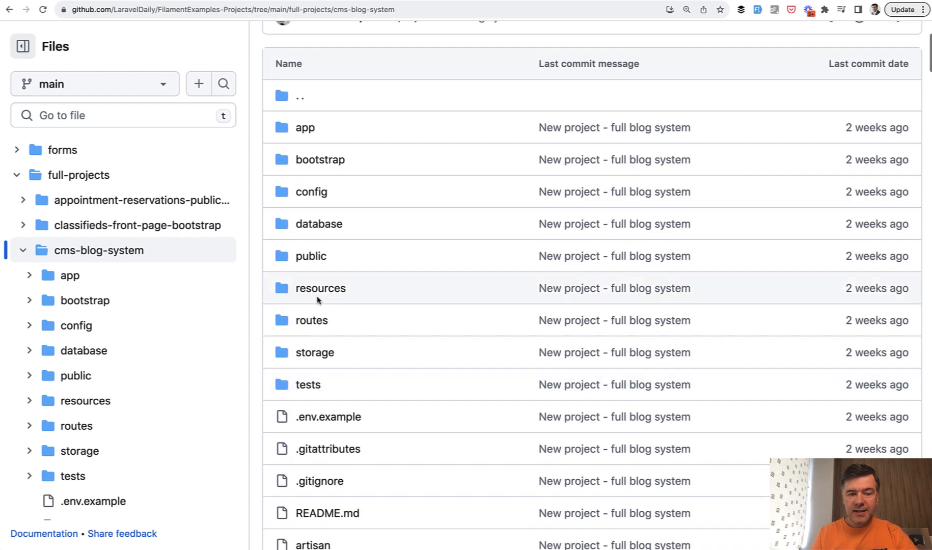
click(317, 224)
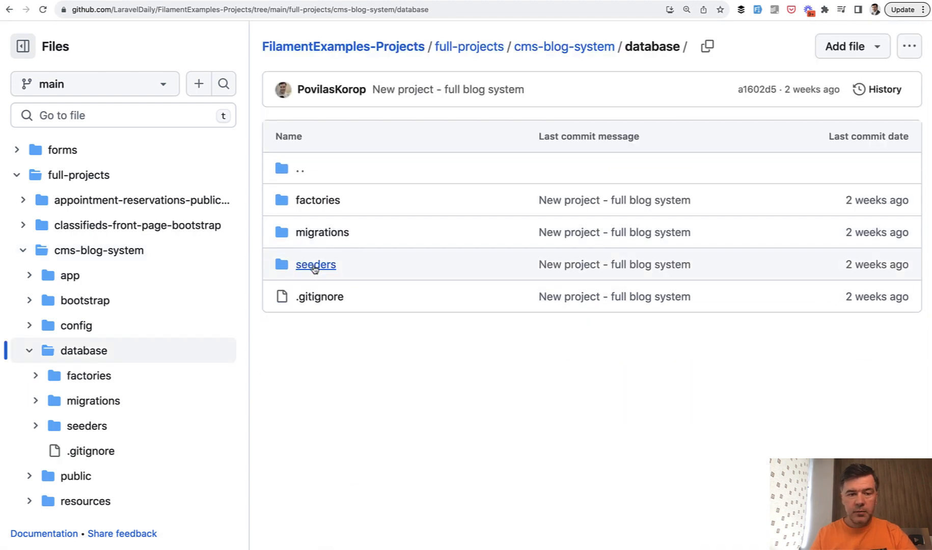
click(316, 264)
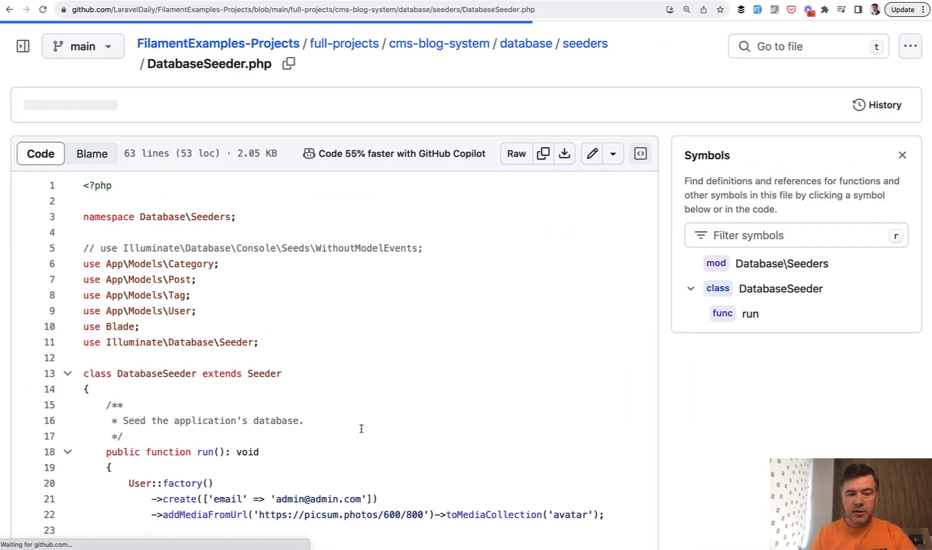
scroll(down, 3)
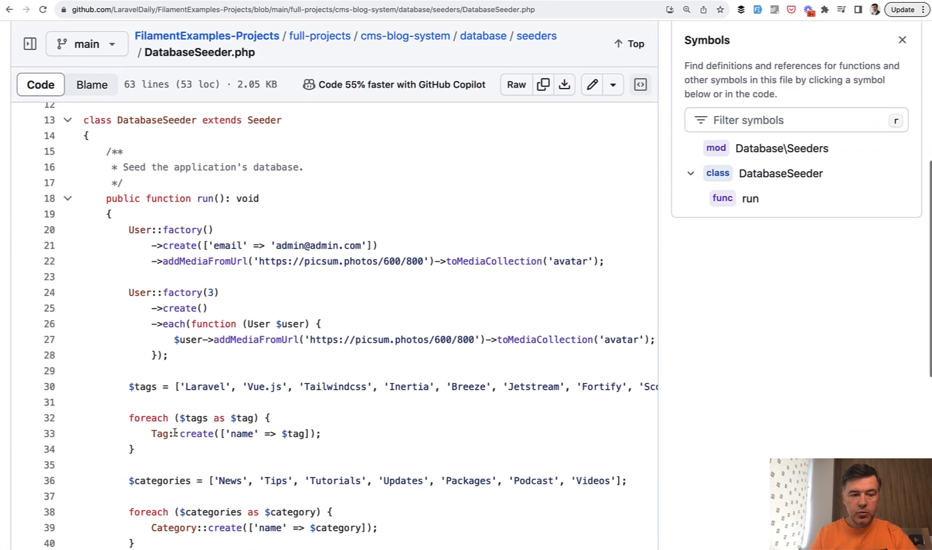
scroll(down, 3)
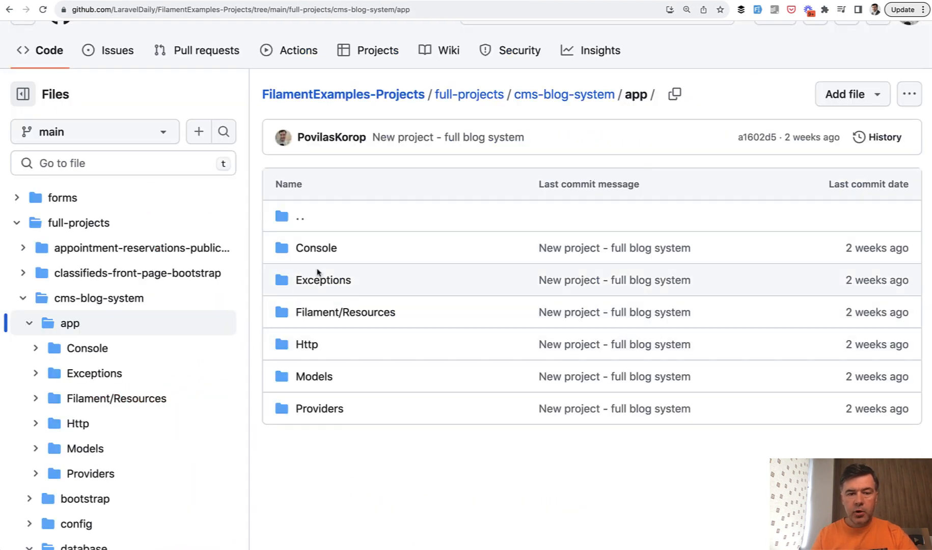
click(344, 312)
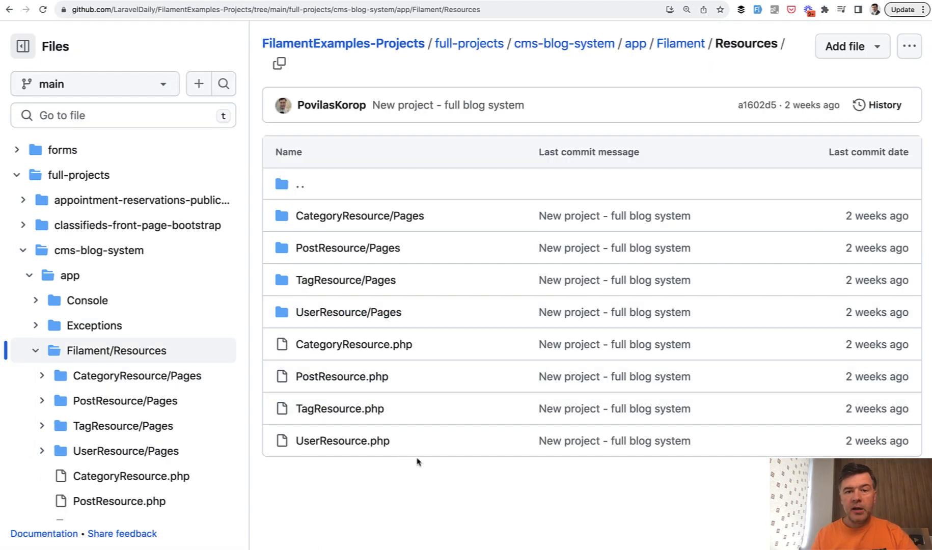
mouse_move(431, 443)
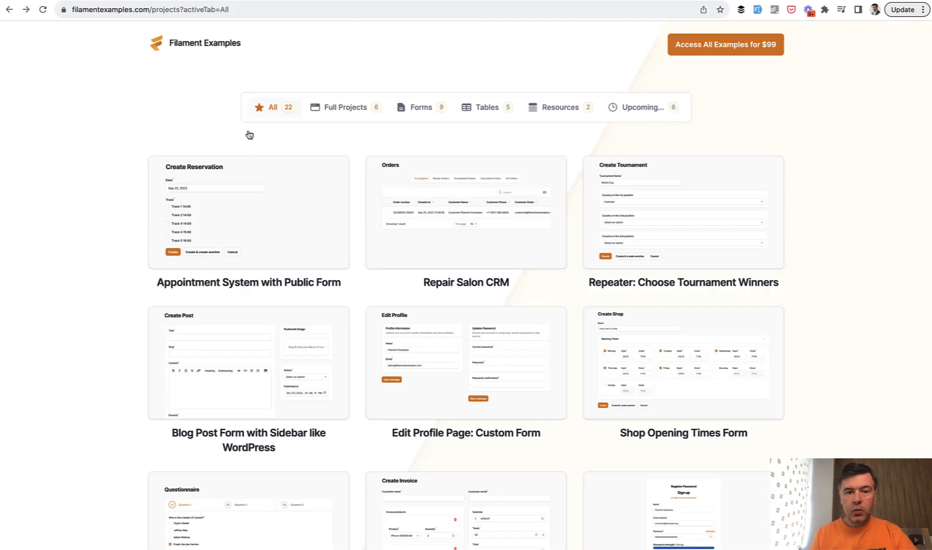
- Filter to Full Projects and launch the CMS with Blog Front-end Theme live preview (ZenBlog)
click(344, 107)
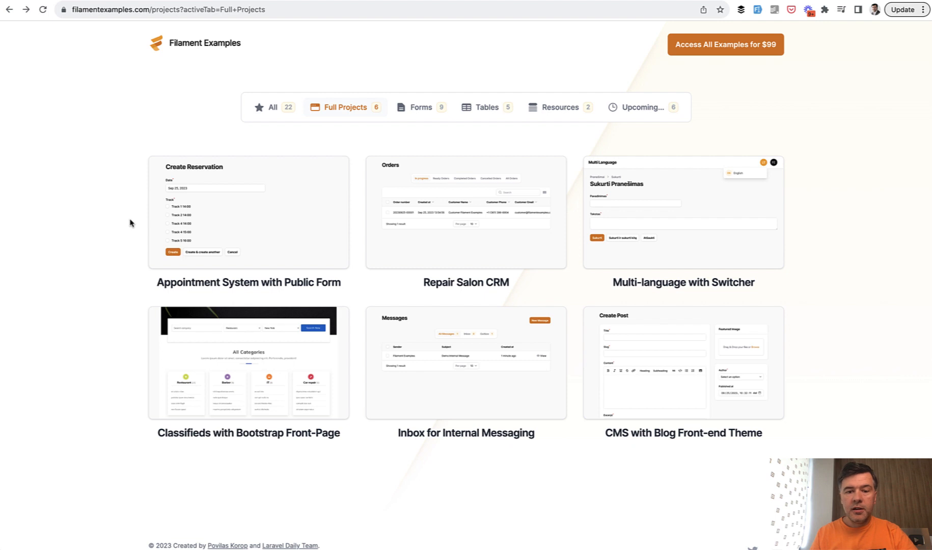
scroll(down, 3)
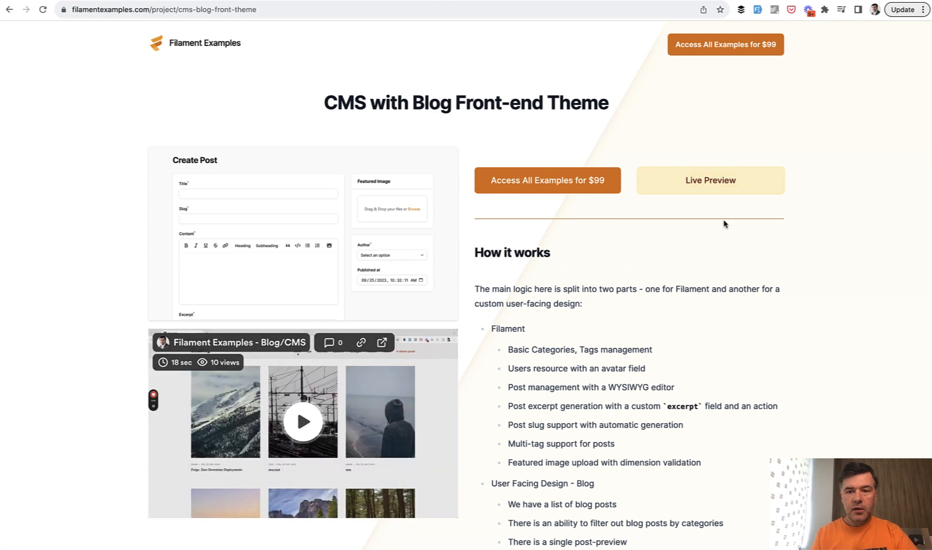
click(710, 180)
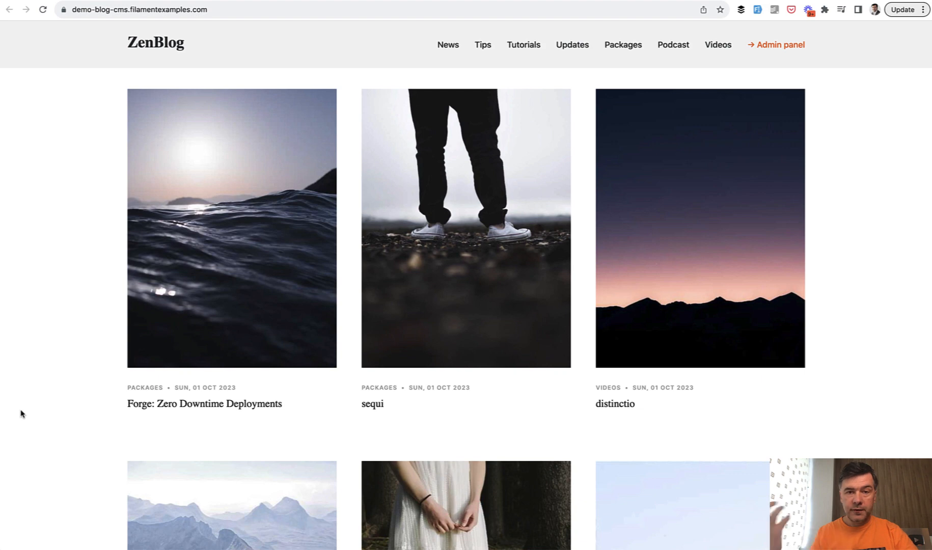
mouse_move(163, 308)
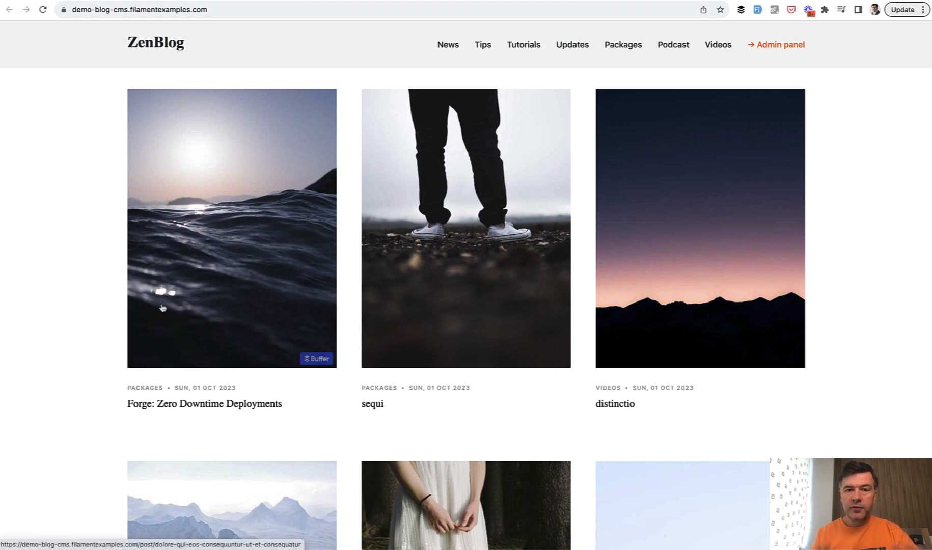
mouse_move(147, 260)
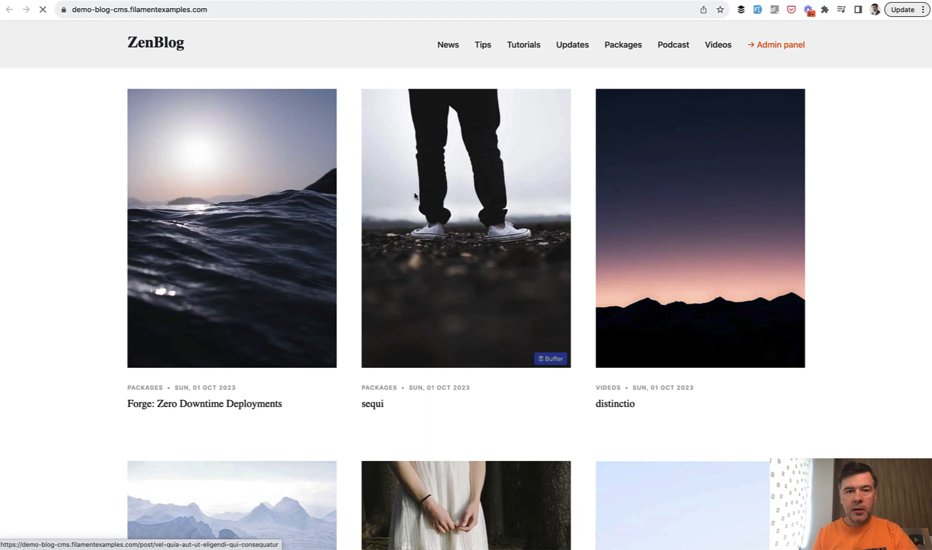
- Enter the blog's admin panel, view the Posts table and the New post form, then return to the project page
click(779, 45)
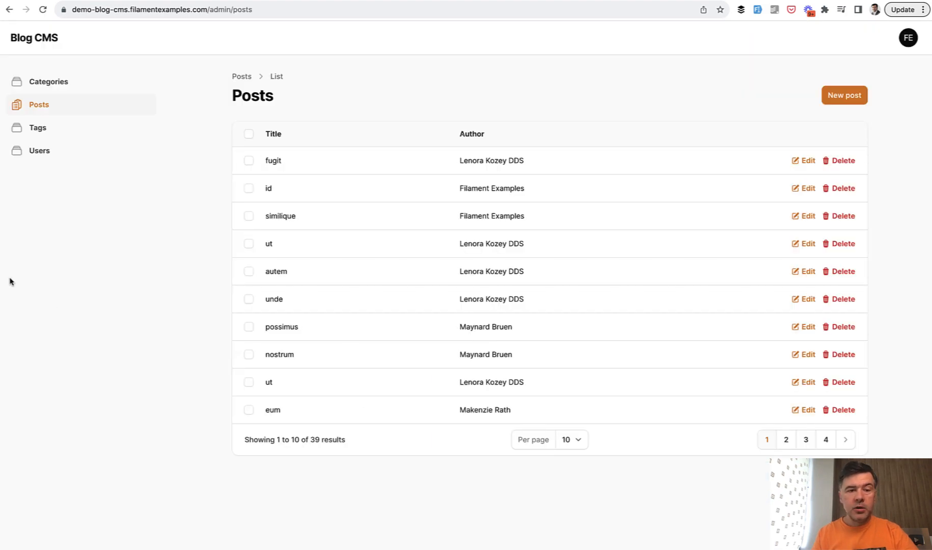
mouse_move(489, 288)
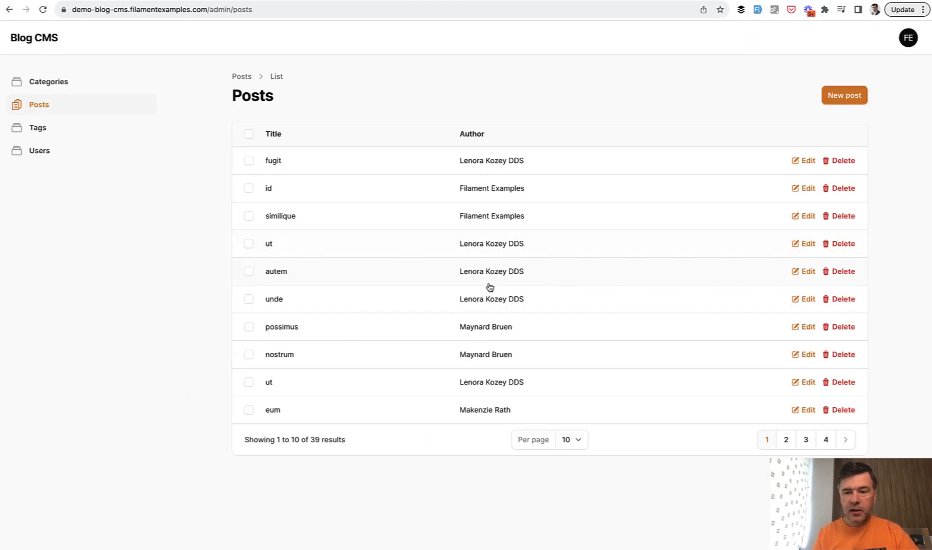
mouse_move(646, 115)
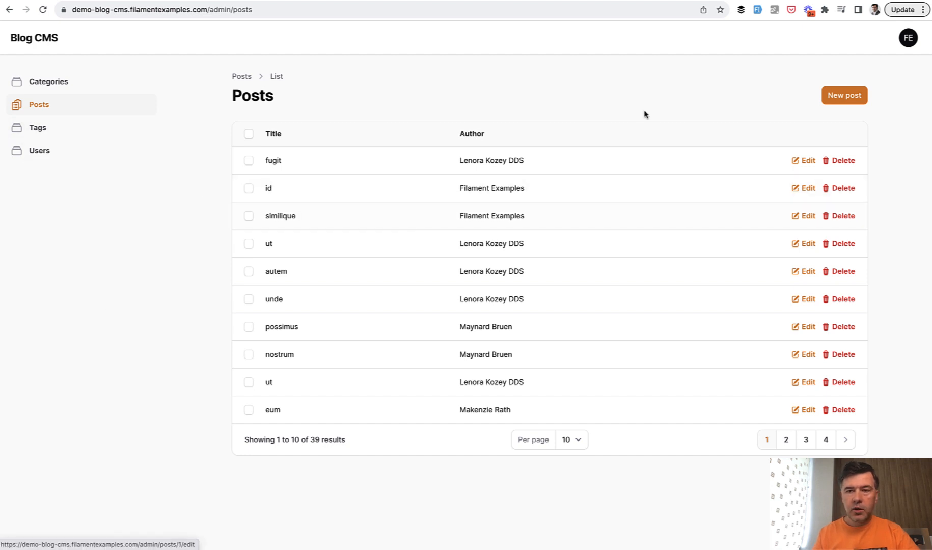
click(843, 95)
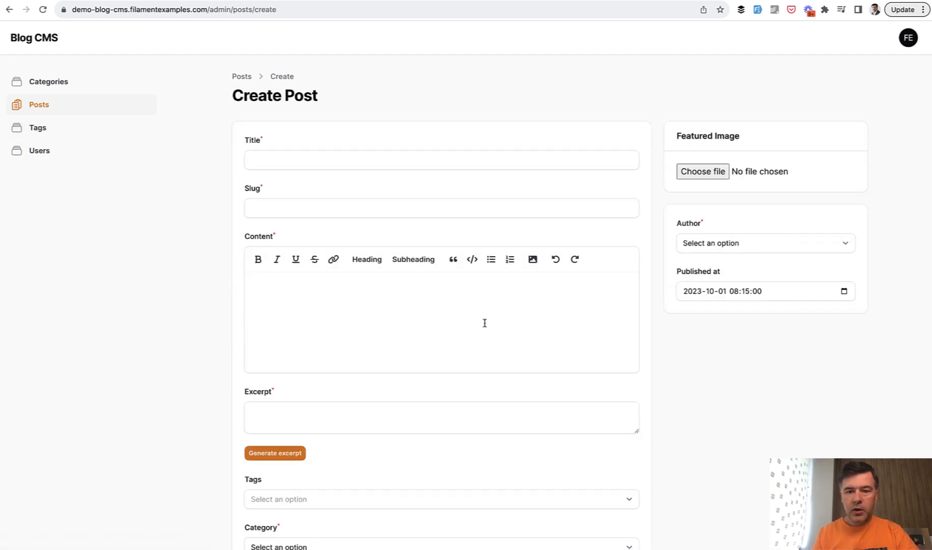
scroll(down, 3)
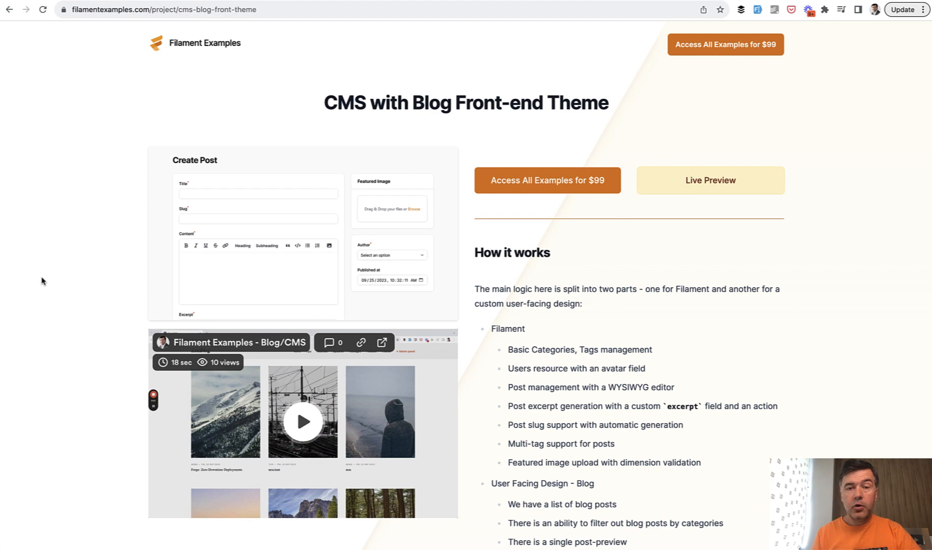
click(302, 422)
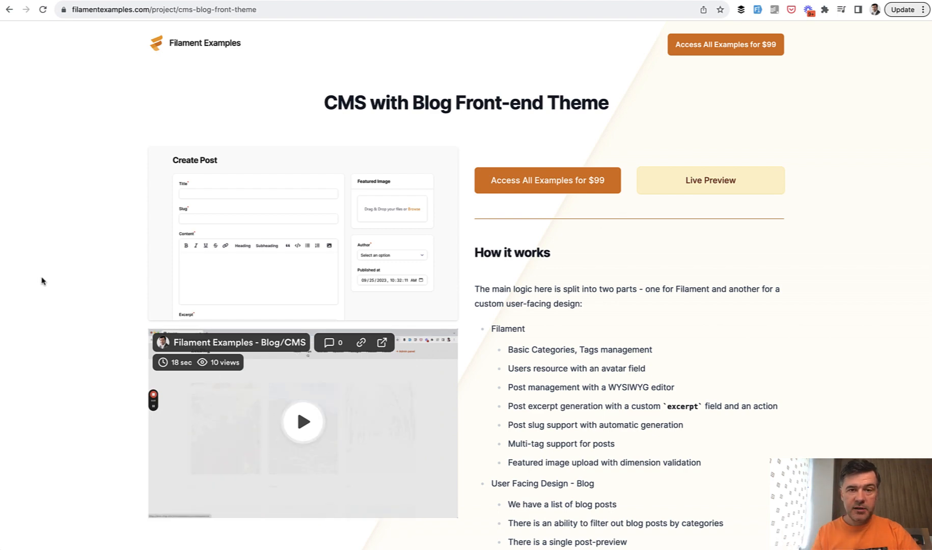